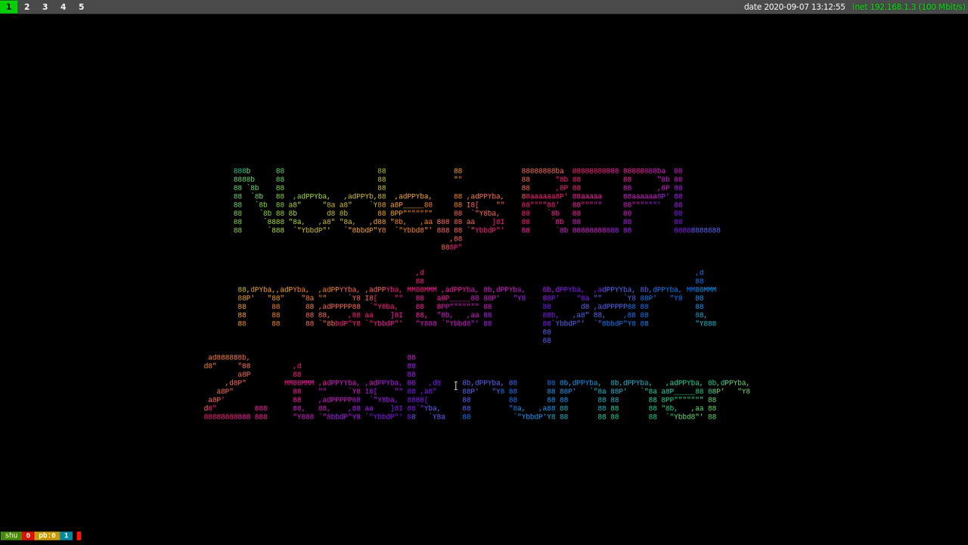
- Display the contents of 1.js with cat before launching the Node.js REPL
type("cat 1.js")
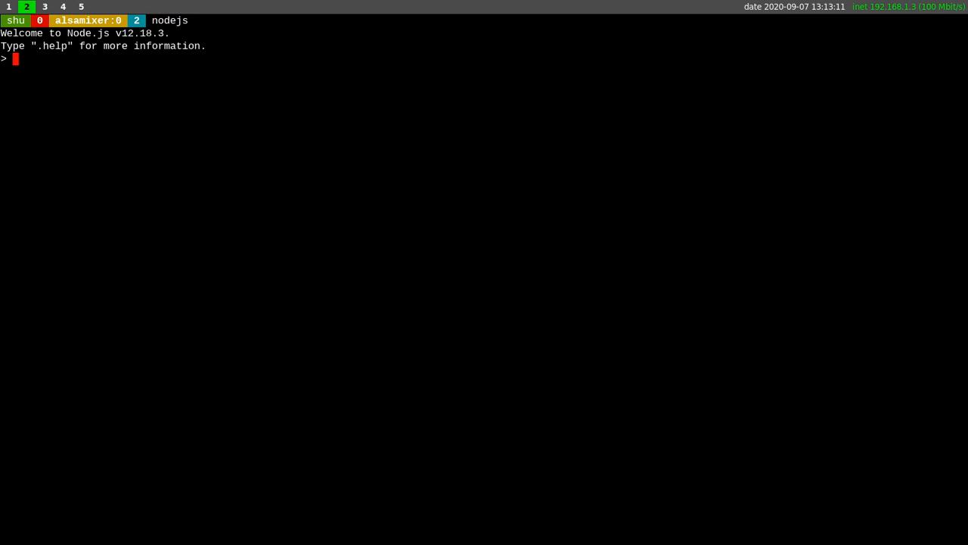
- Evaluate the expression 1 + 1 in the Node.js REPL
type("1 + 1")
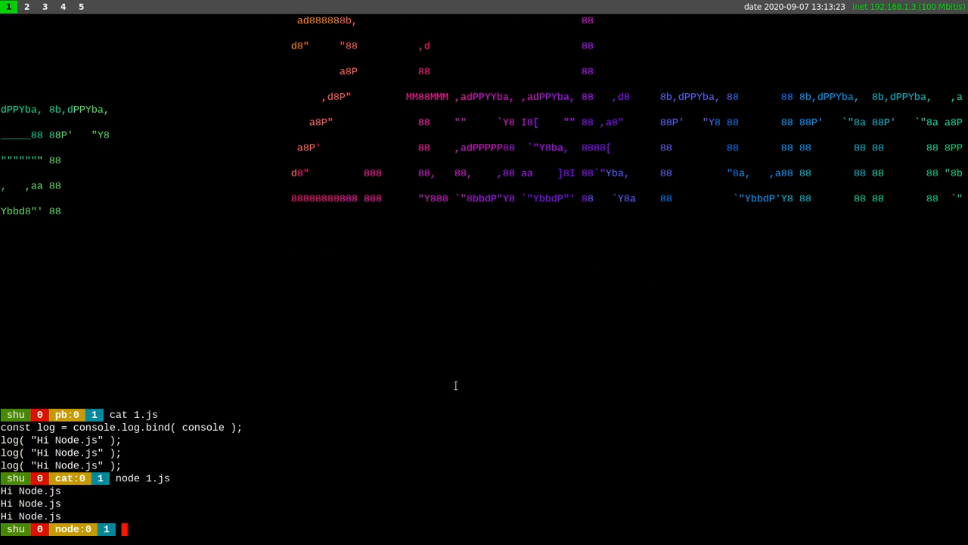
- Reopen 1.js in Vim, quit, and rerun it with node 1.js
type("vim 1.js")
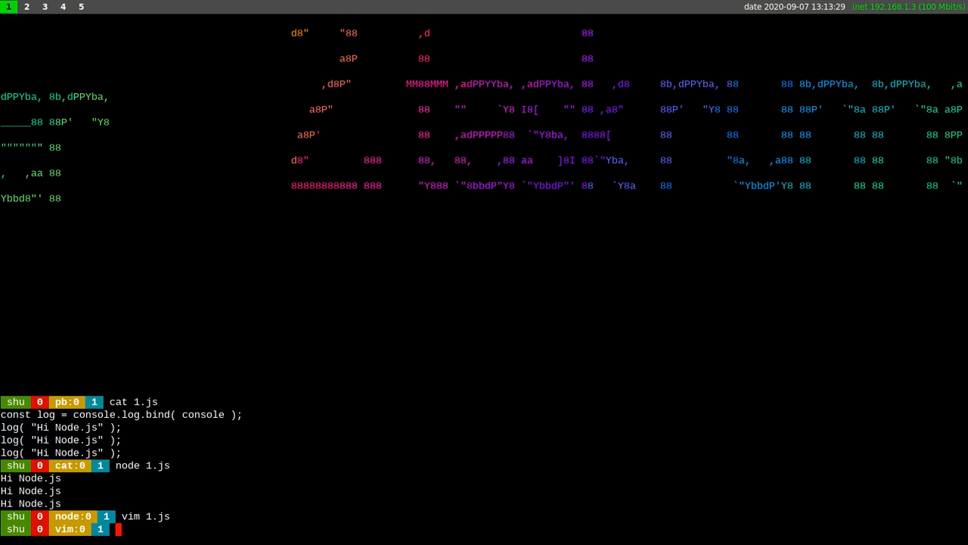
type("node 1.js")
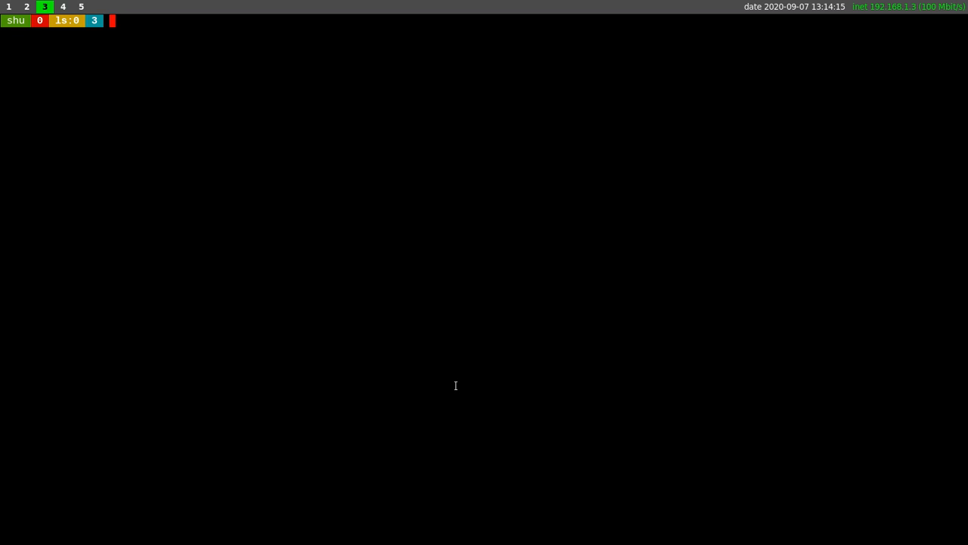
- Run apt-cache search event piped through grep -i event to list matching packages
type("entr")
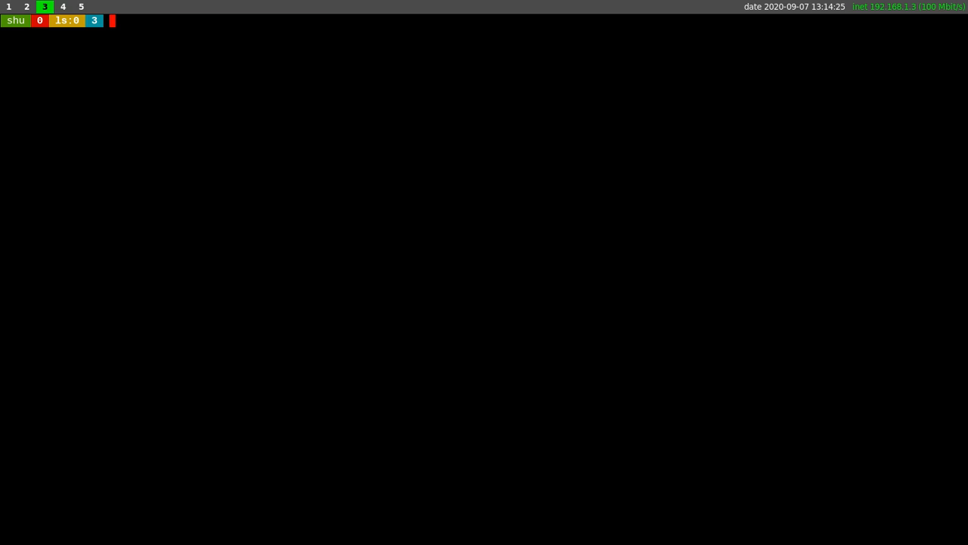
type("apt-cache")
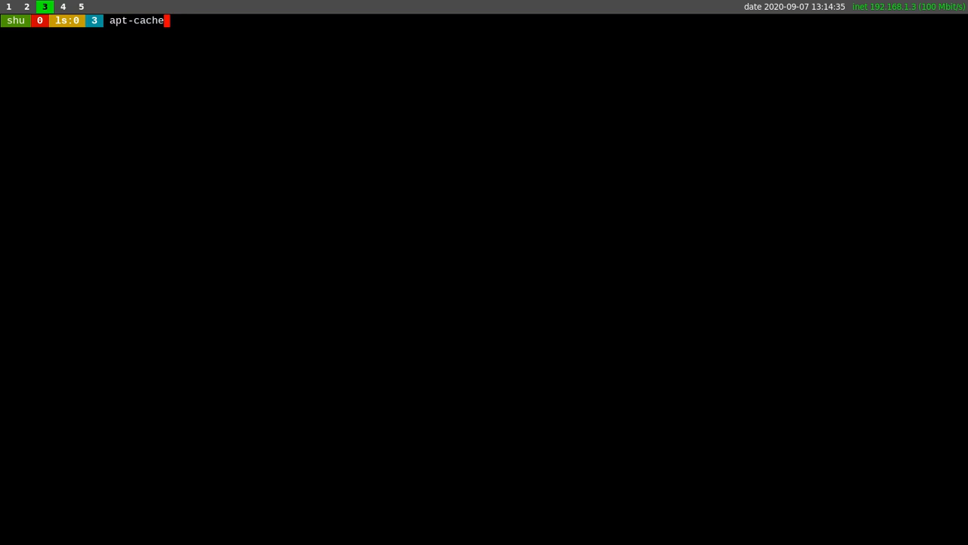
type("serac")
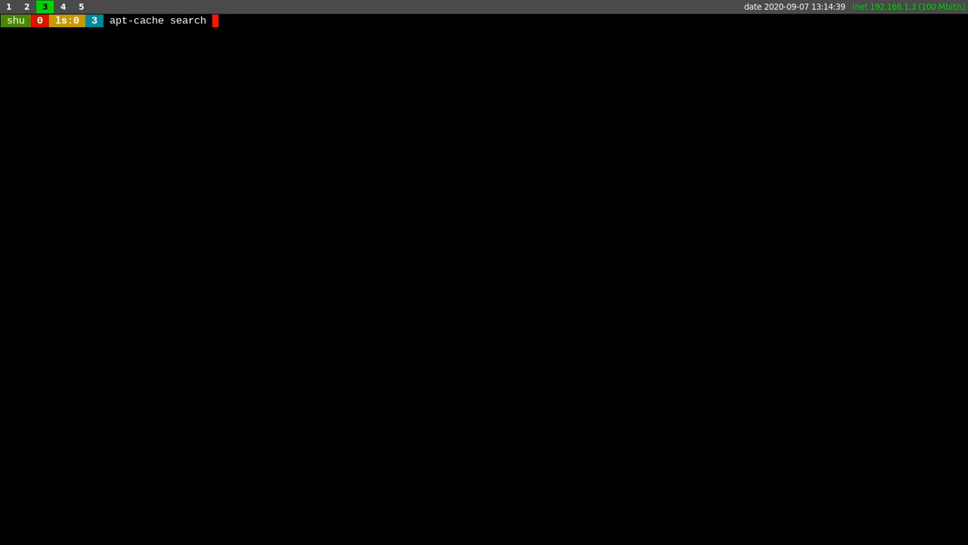
type("enve")
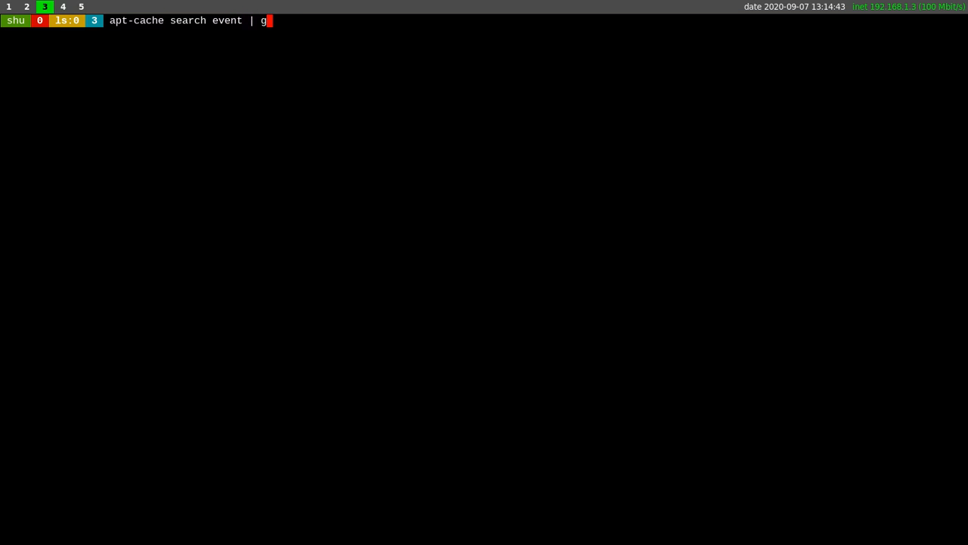
type("rep -i eve")
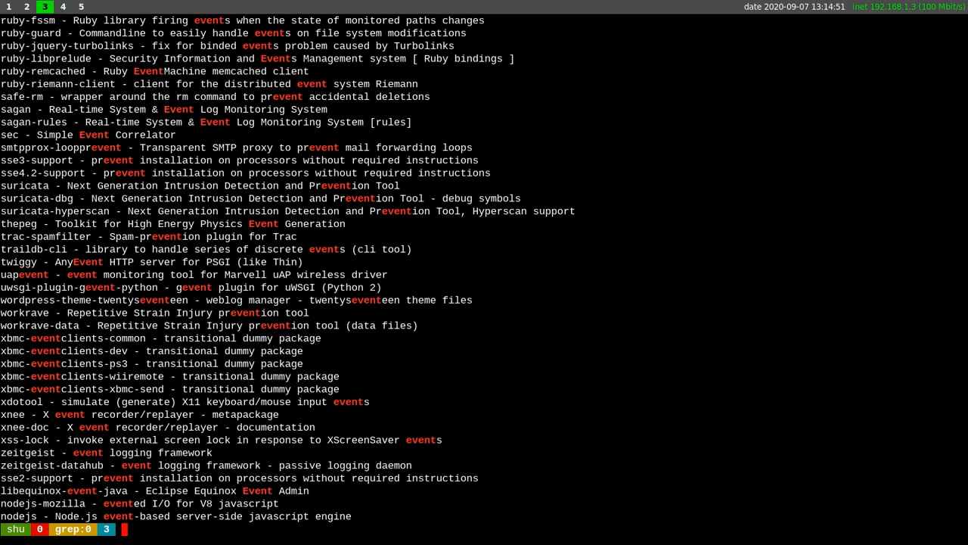
- Filter the event package search to direvent, then to entr
type("apt-cache search event | grep -i direvent")
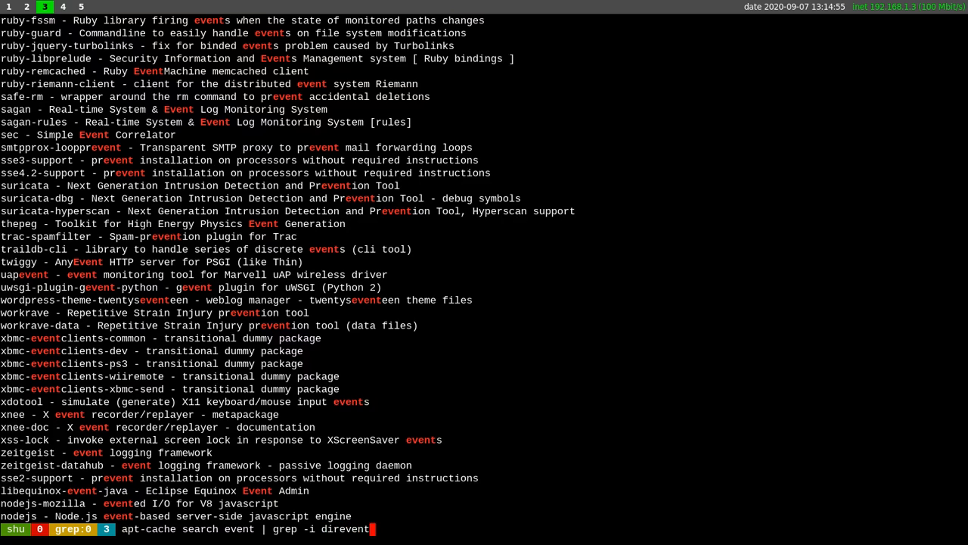
key("Return")
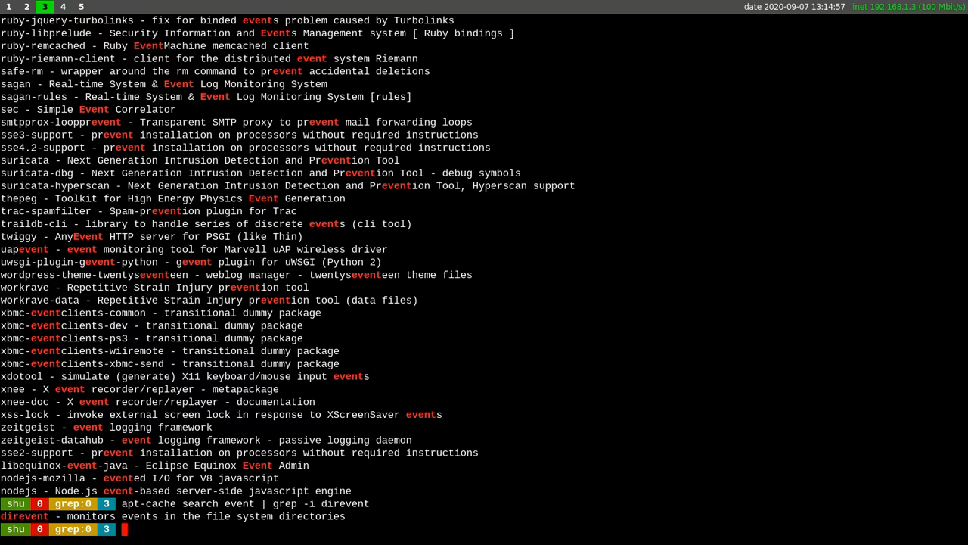
type("apt-cache search event | grep -i di")
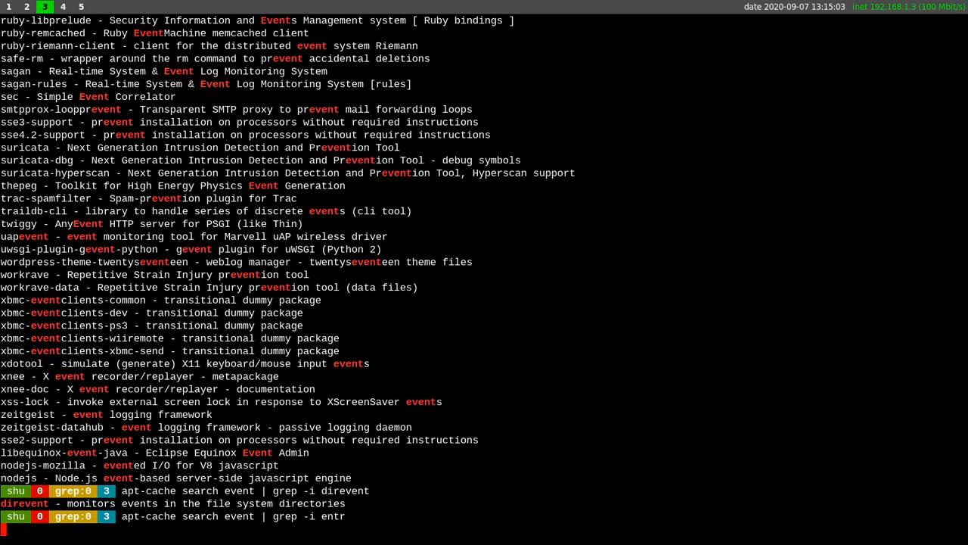
key("Return")
type("apt-cache show entr")
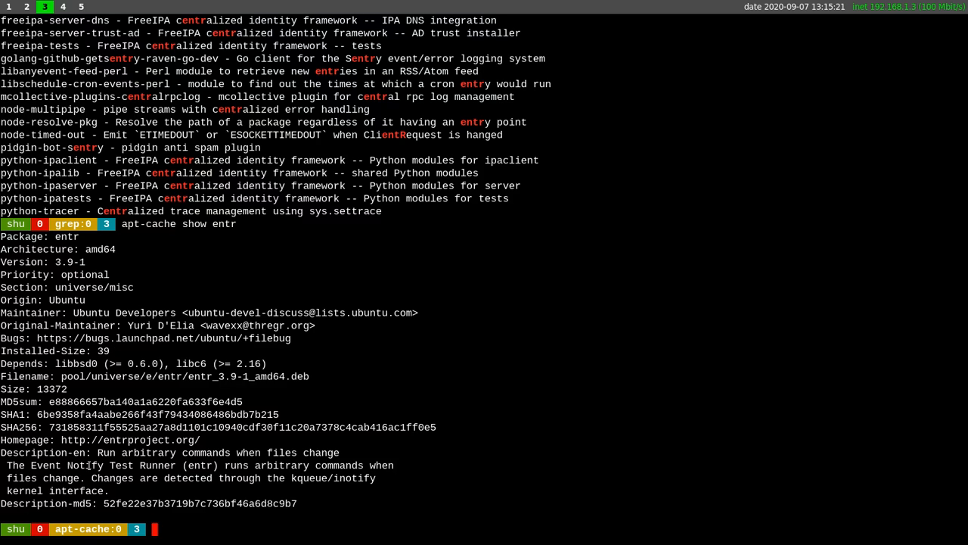
mouse_move(199, 466)
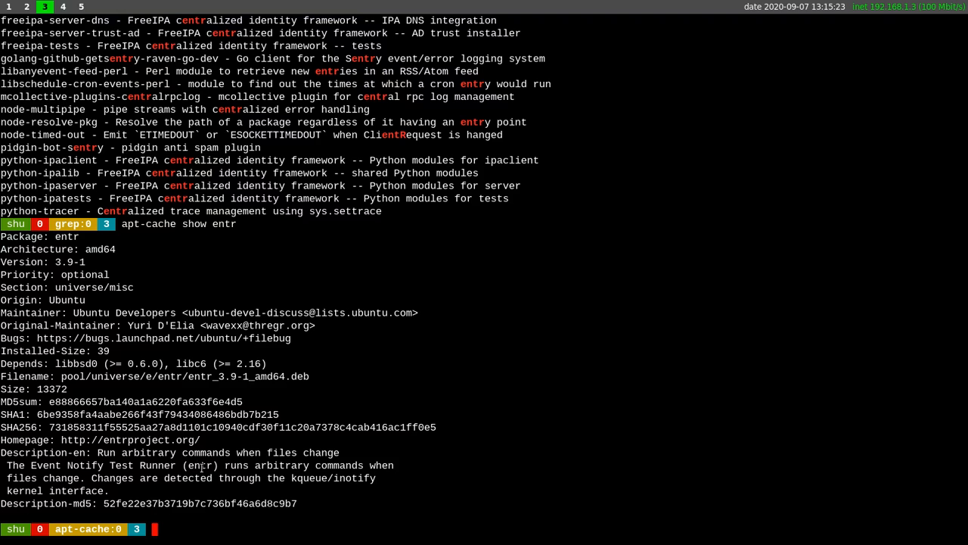
mouse_move(15, 494)
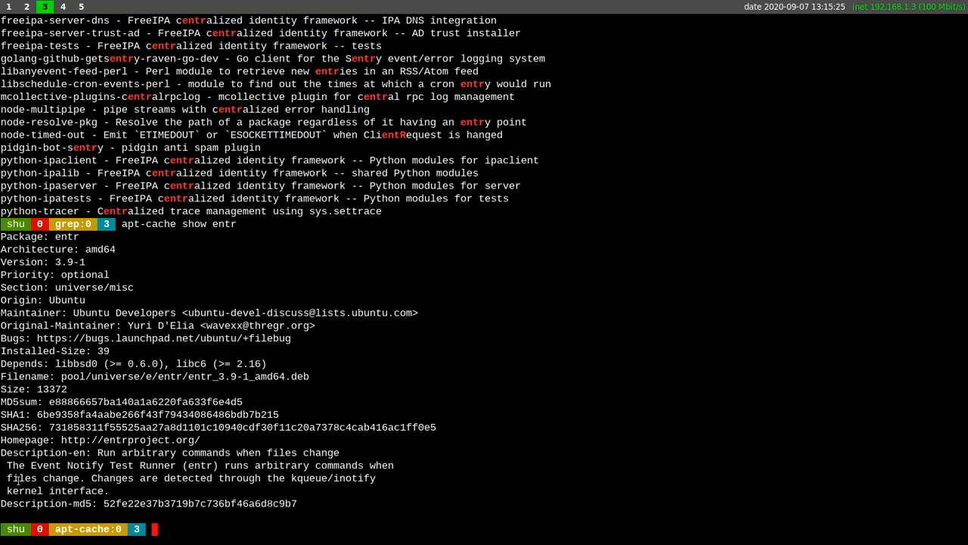
- List the folder with ll, showing 3.js and entr-4.6.tar.gz, and print the guide notes
type("ll")
type("cat guide")
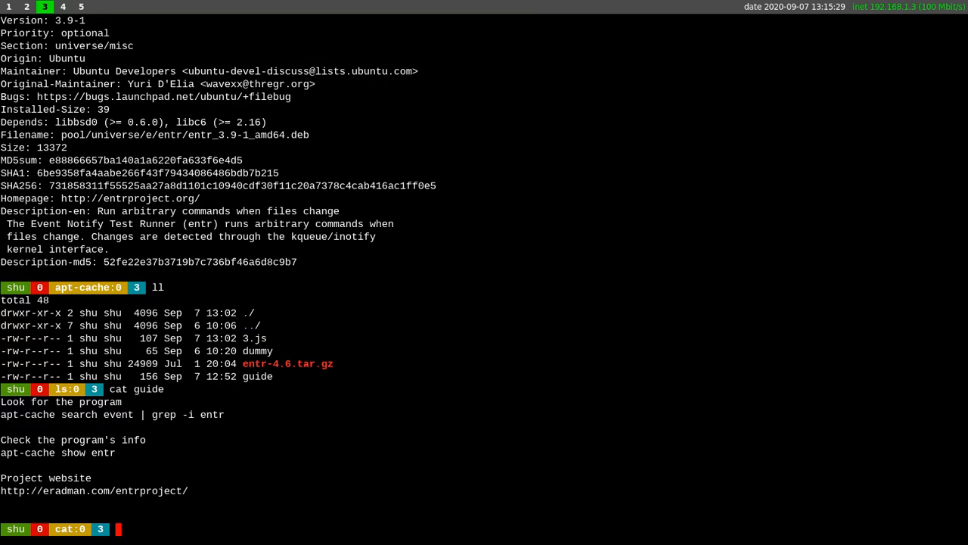
mouse_move(118, 493)
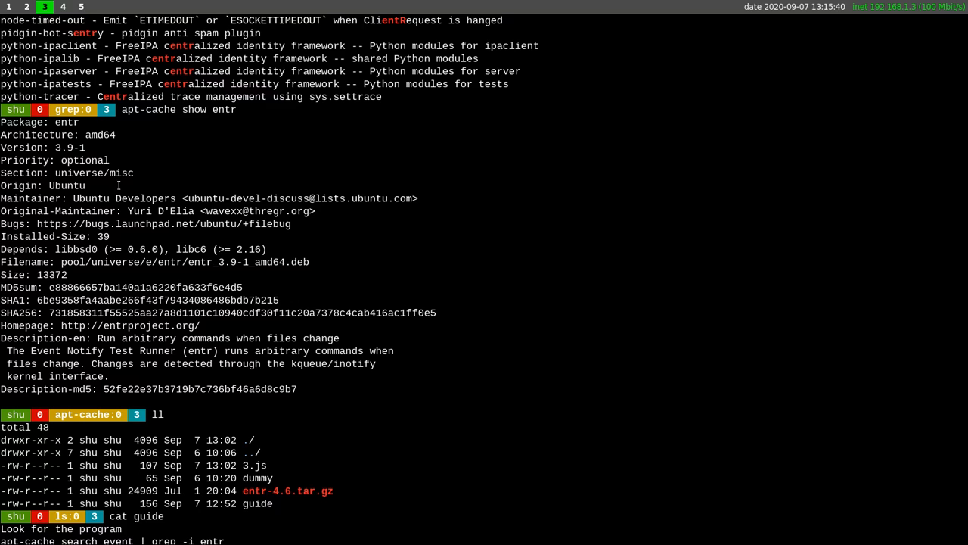
key("Return")
type("tar")
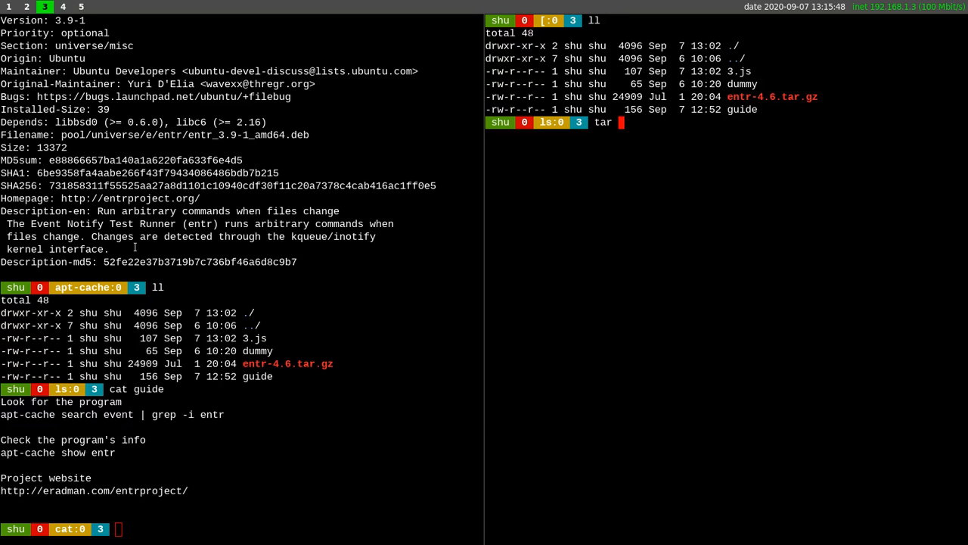
- Extract entr-4.6.tar.gz, enter entr-4.6/ and run ./configure to build entr
type("xzf entr-4.6.tar.gz")
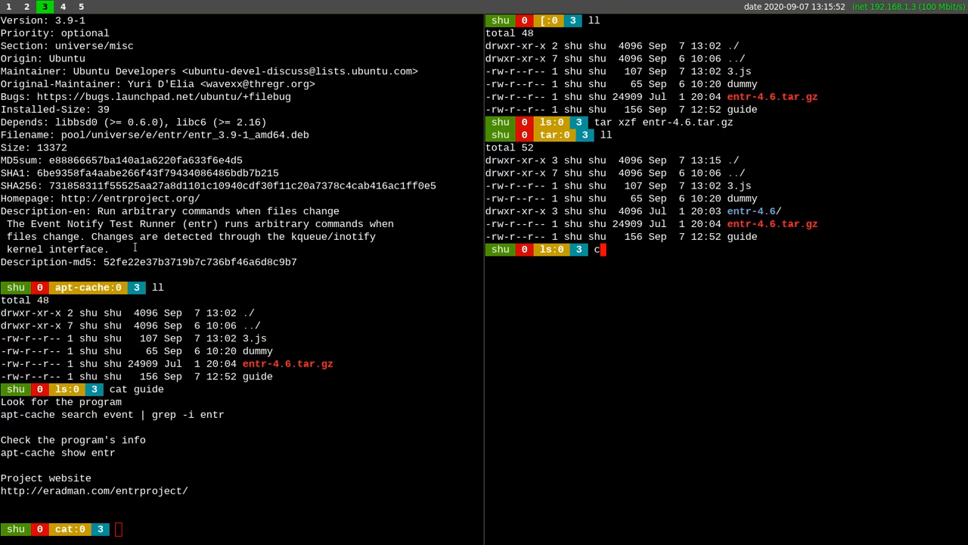
type("cd entr-4.6/")
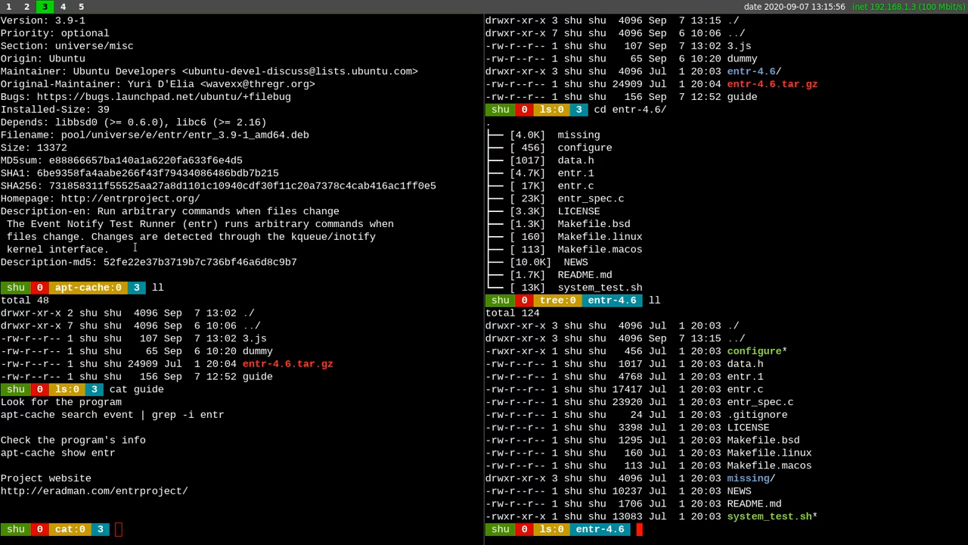
type("./configure")
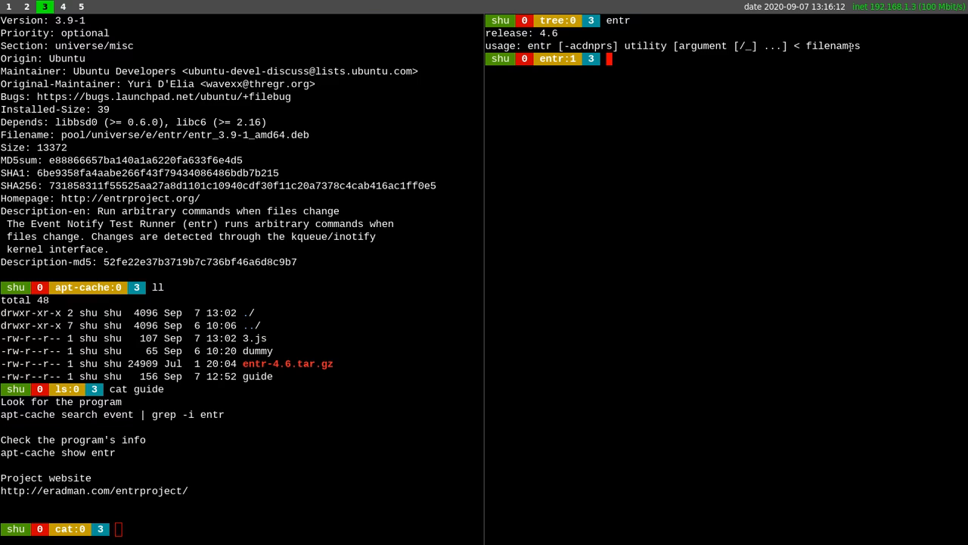
- Enter entr -c nodejs 3.js <<< 3.js so entr reruns Node.js on 3.js when it changes
type("ent")
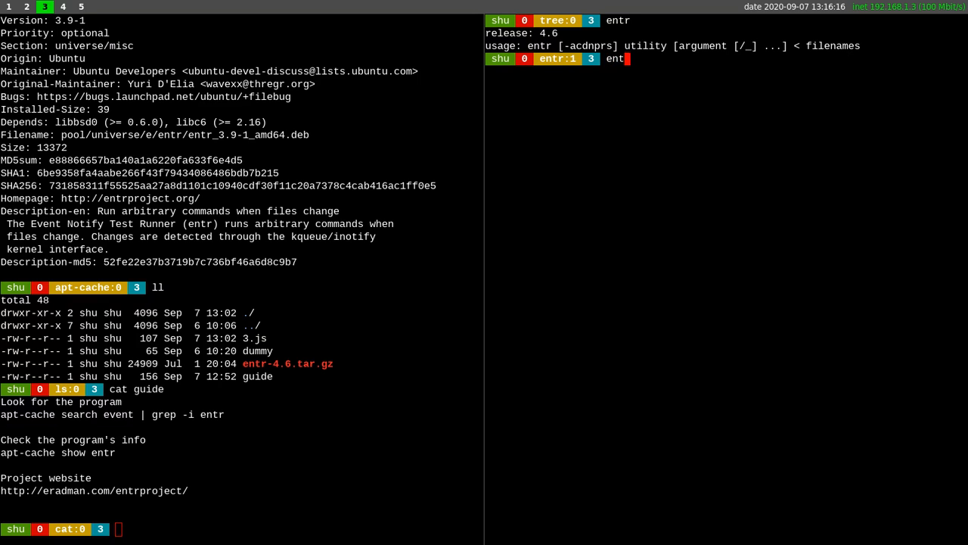
type("r")
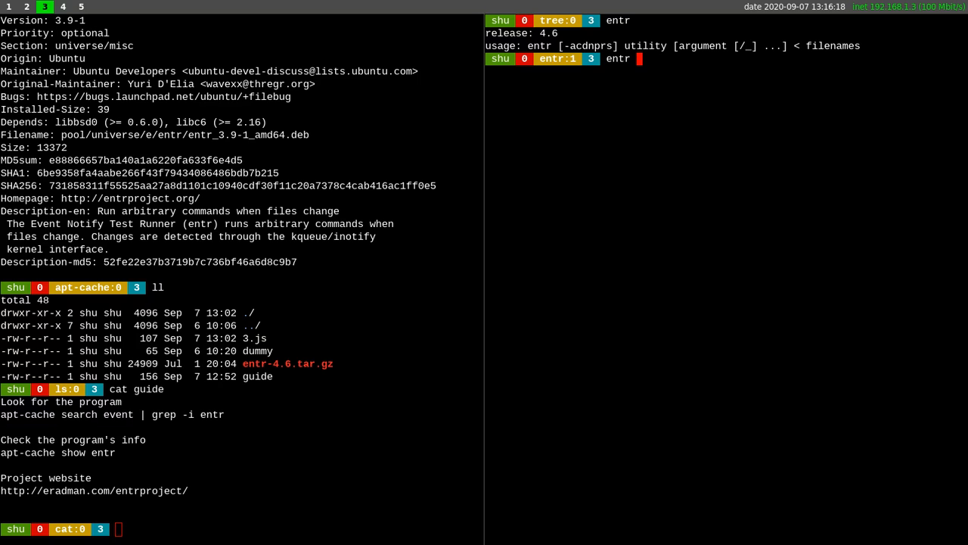
type("-c")
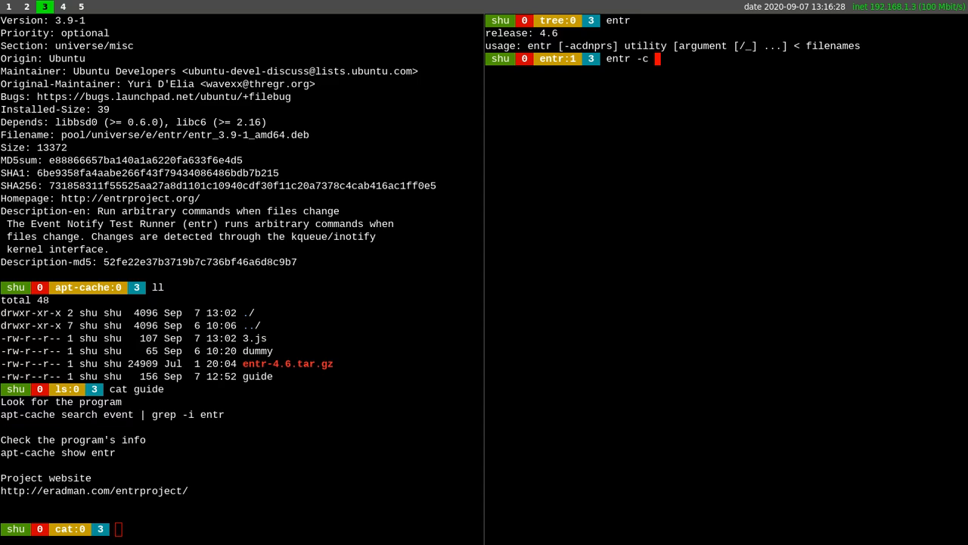
type("nodejs")
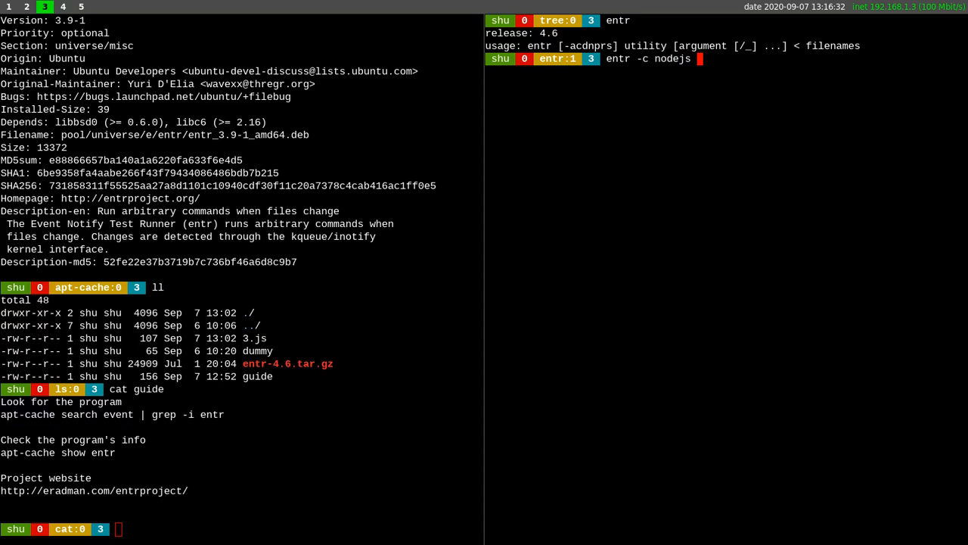
type("3.js")
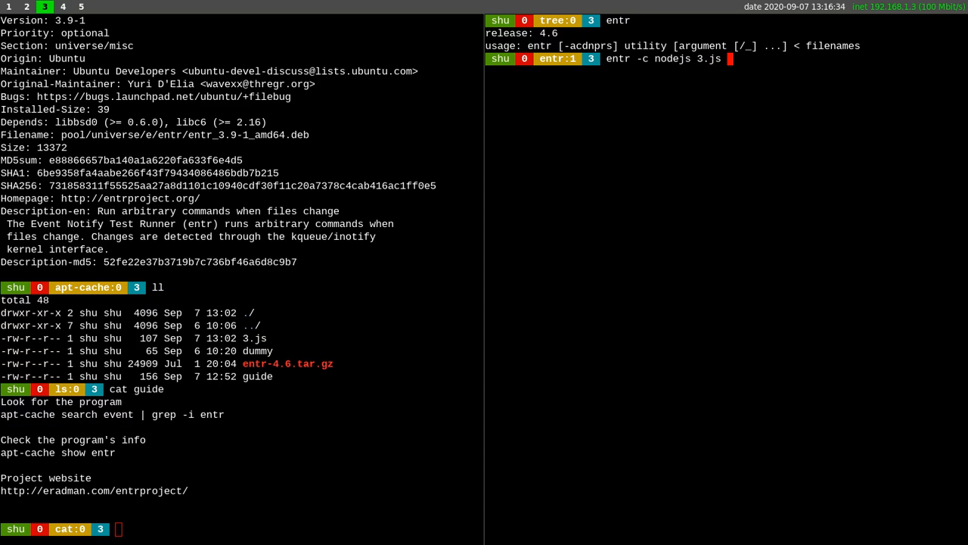
type("<<<")
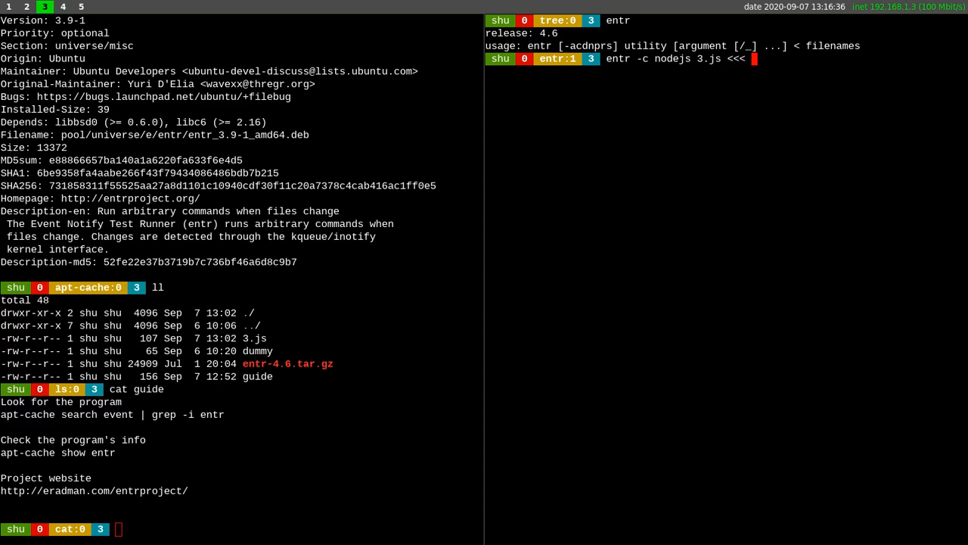
type("3.js")
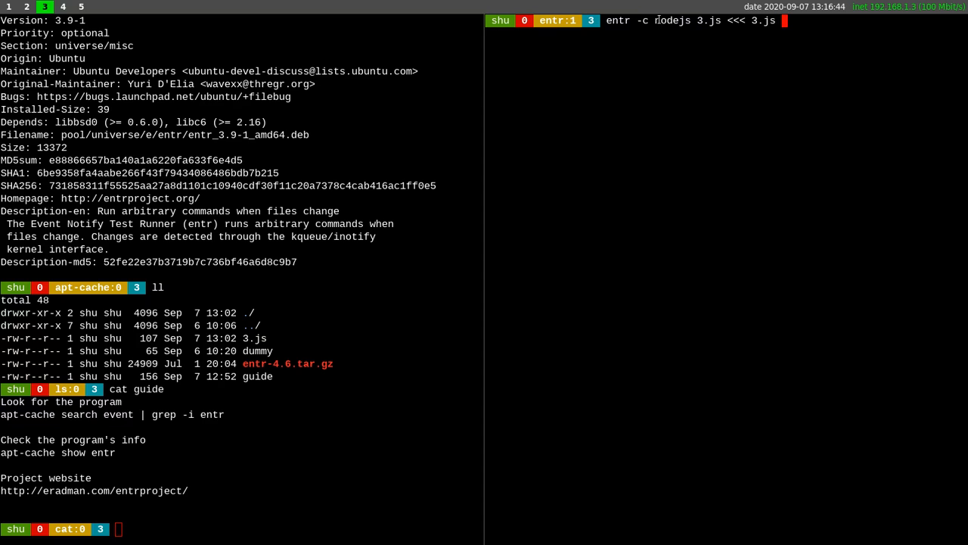
mouse_move(641, 114)
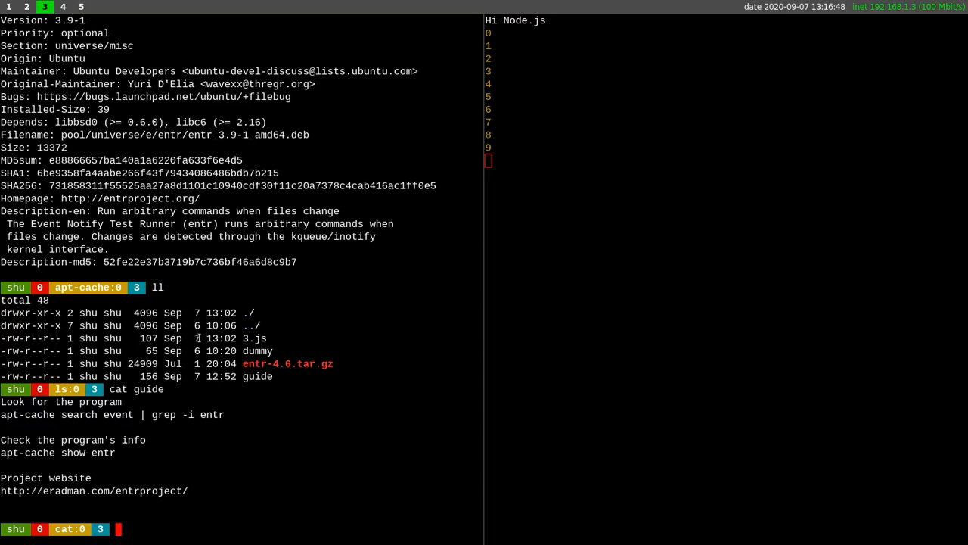
- Show 3.js with cat in the left pane, then open it in Vim
type("cat 3.js")
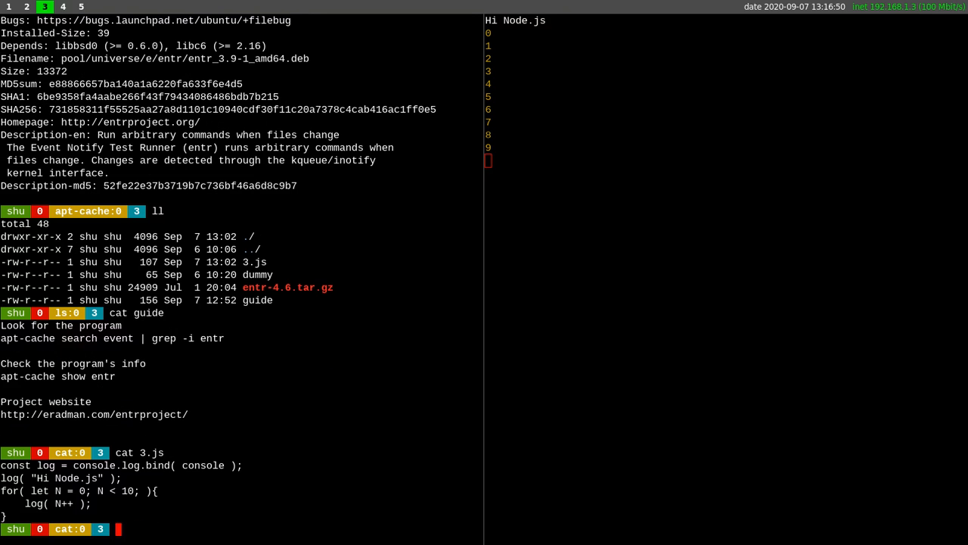
type("vim")
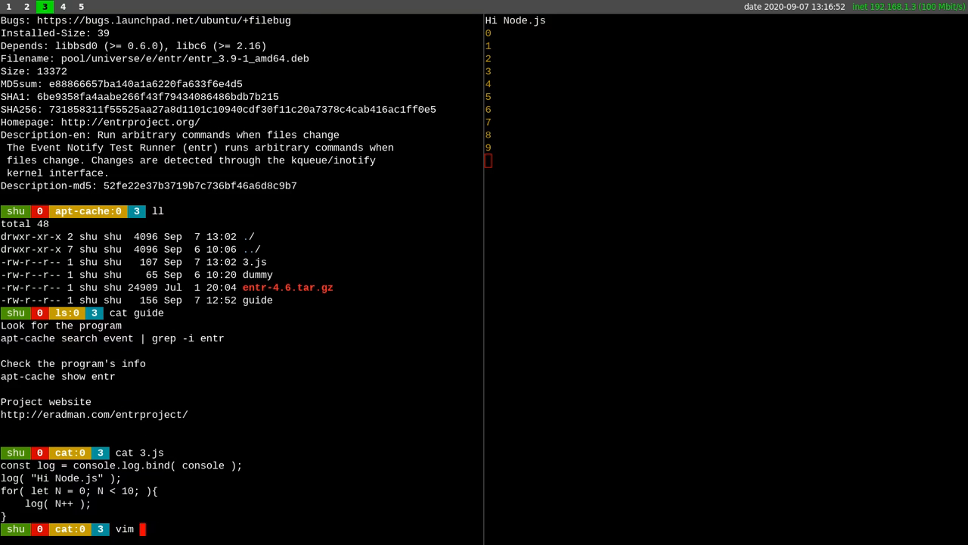
type("3.js")
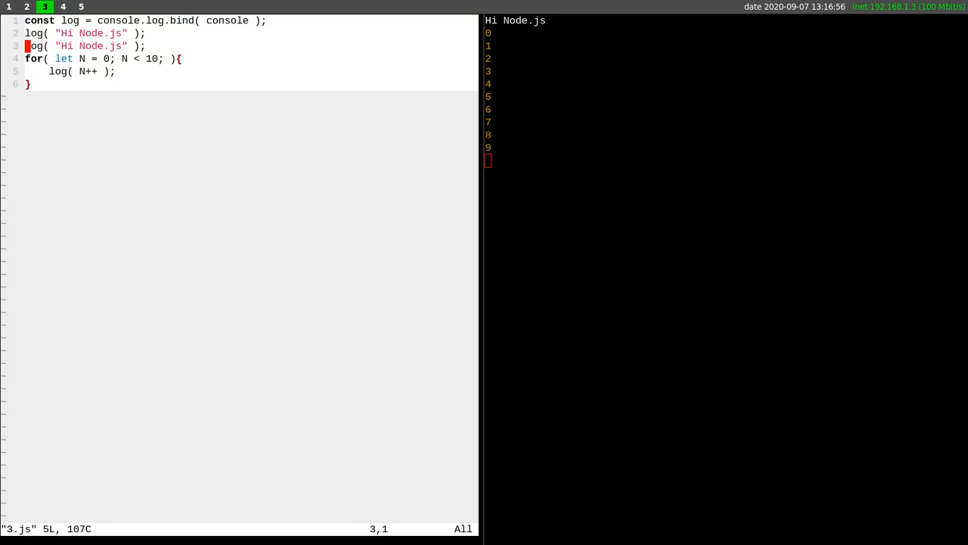
- Save the edited 3.js in Vim, then start a pkill command on another workspace
key(":")
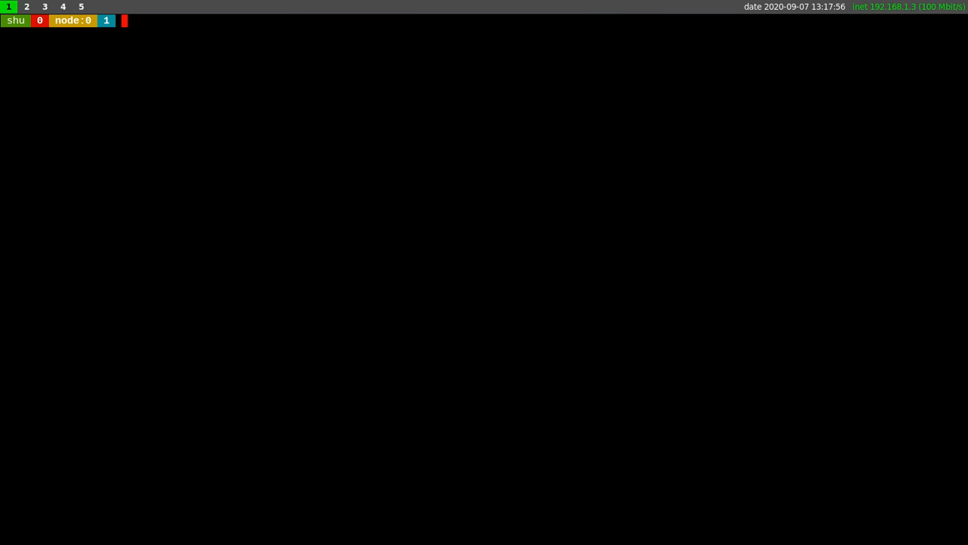
type("pkill")
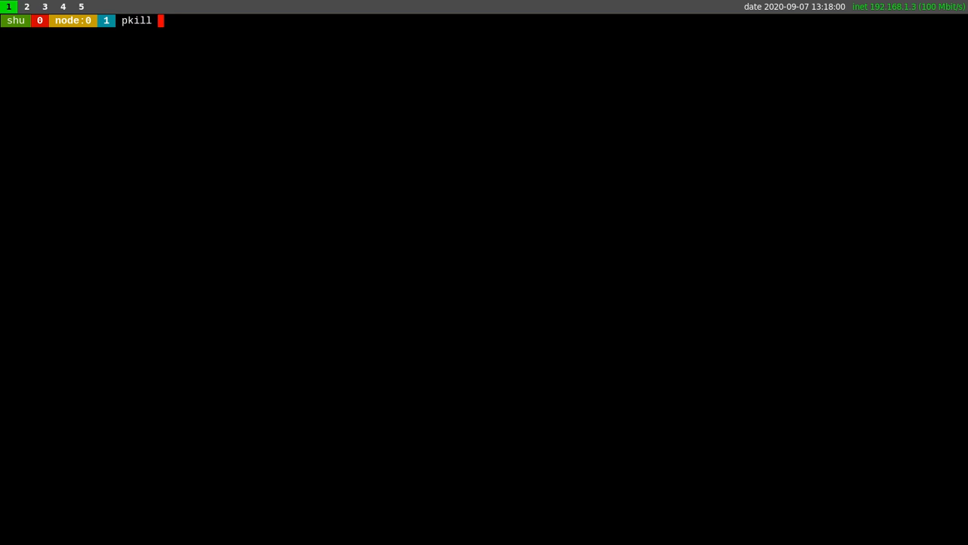